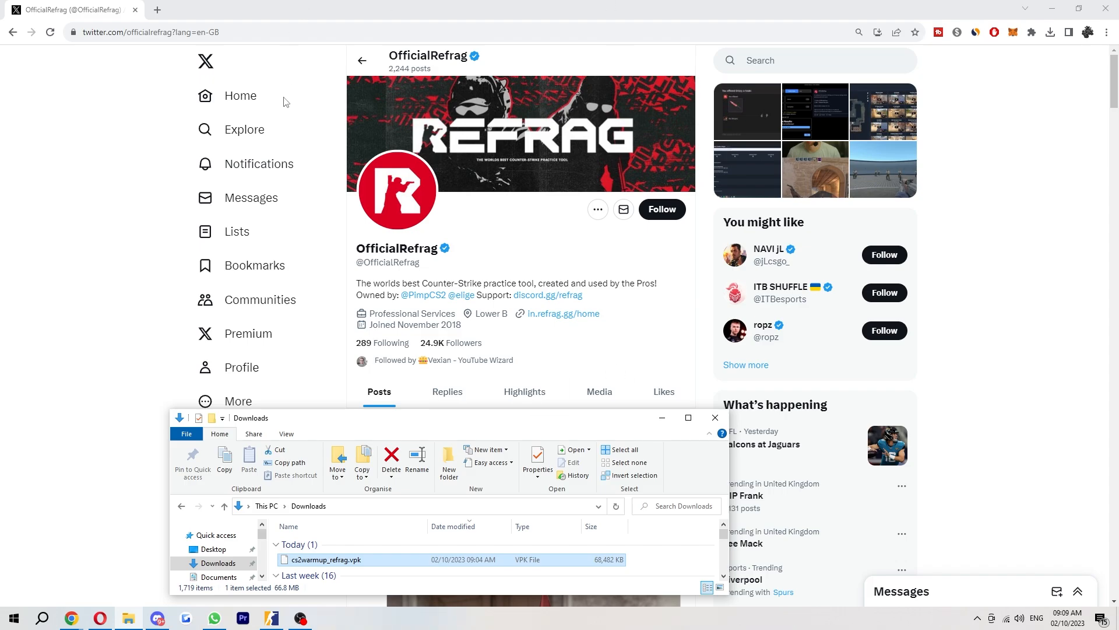
pyautogui.moveTo(539, 303)
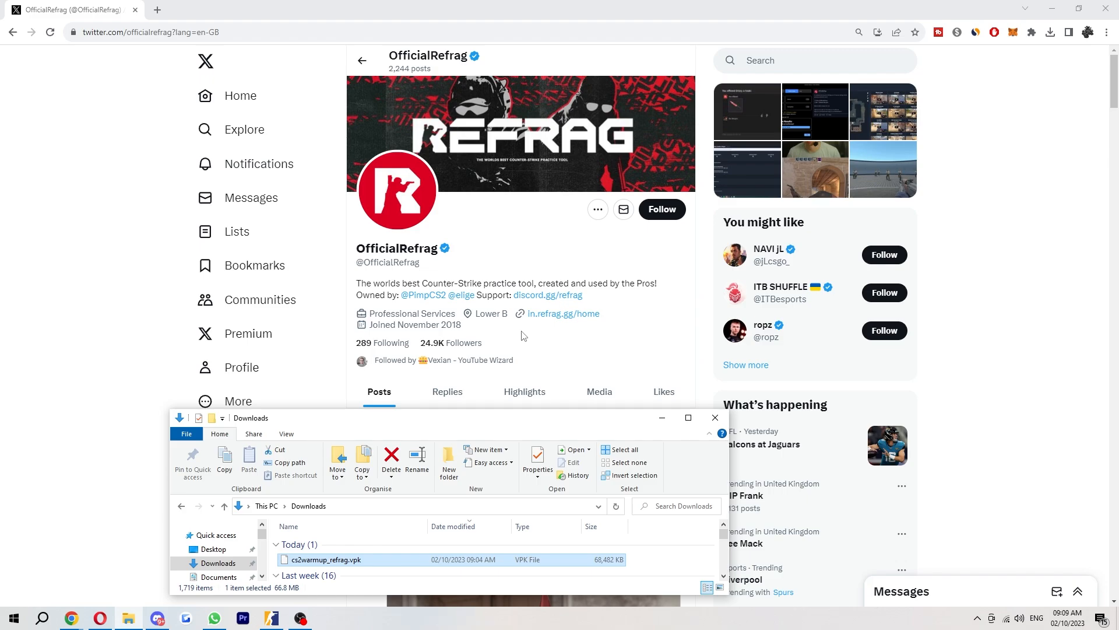
pyautogui.moveTo(550, 397)
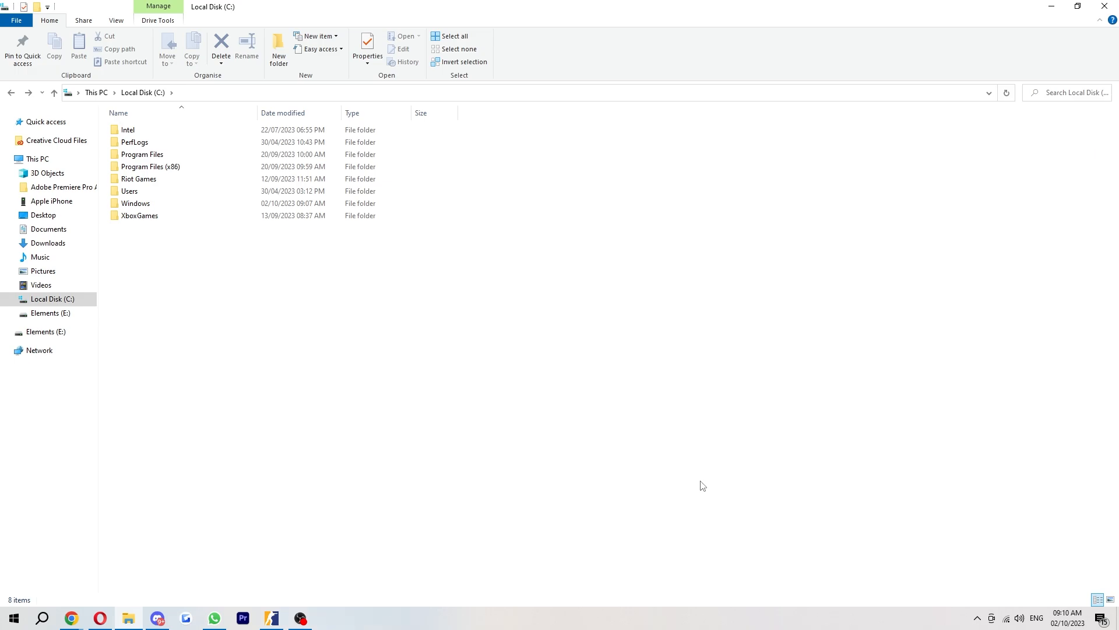
pyautogui.moveTo(700, 480)
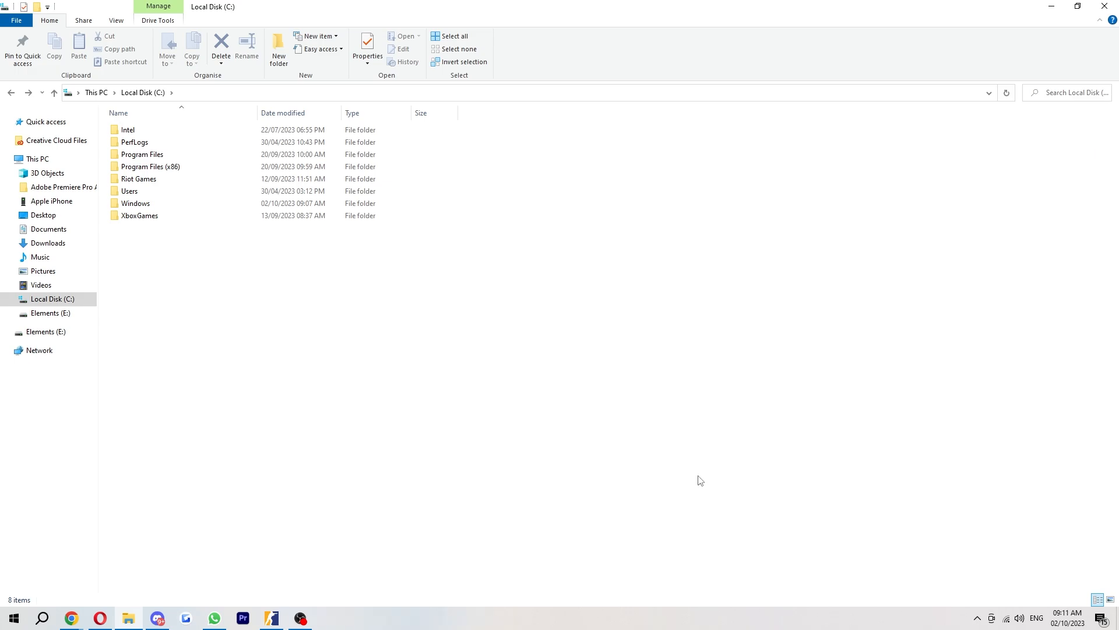
# - Navigate through Program Files (x86), Steam, common, Counter-Strike Global Offensive, game into csgo
pyautogui.click(135, 203)
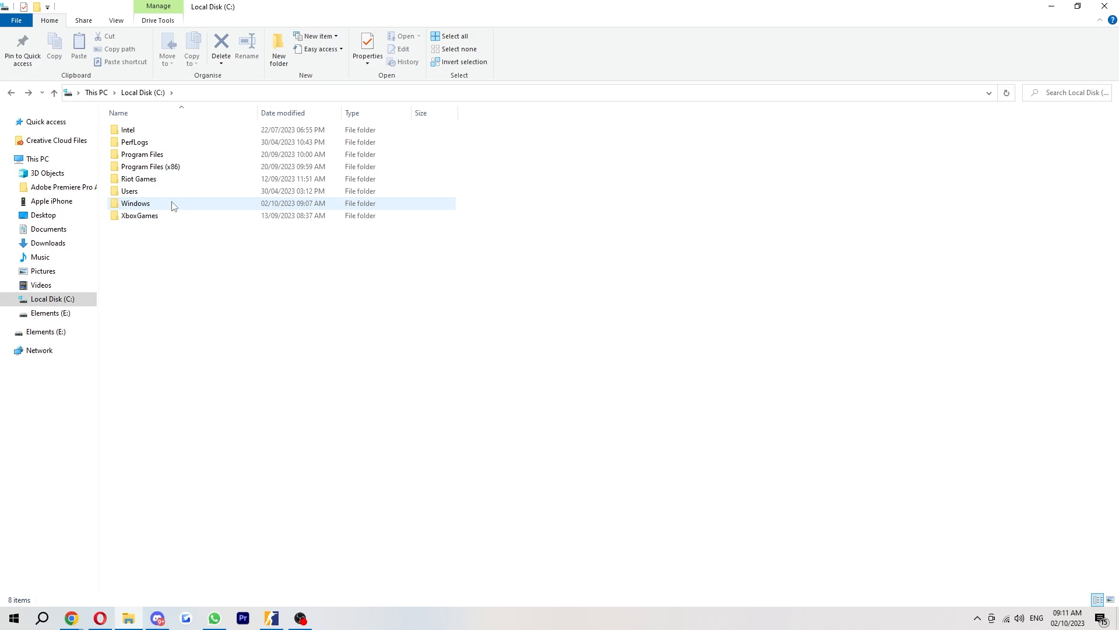
pyautogui.moveTo(165, 167)
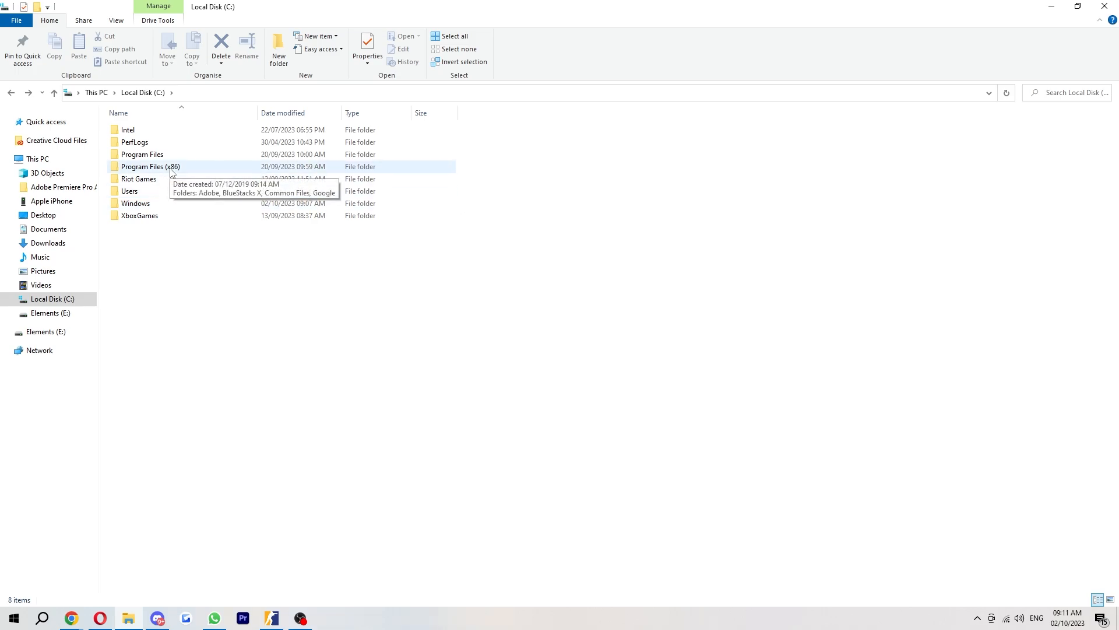
pyautogui.doubleClick(150, 167)
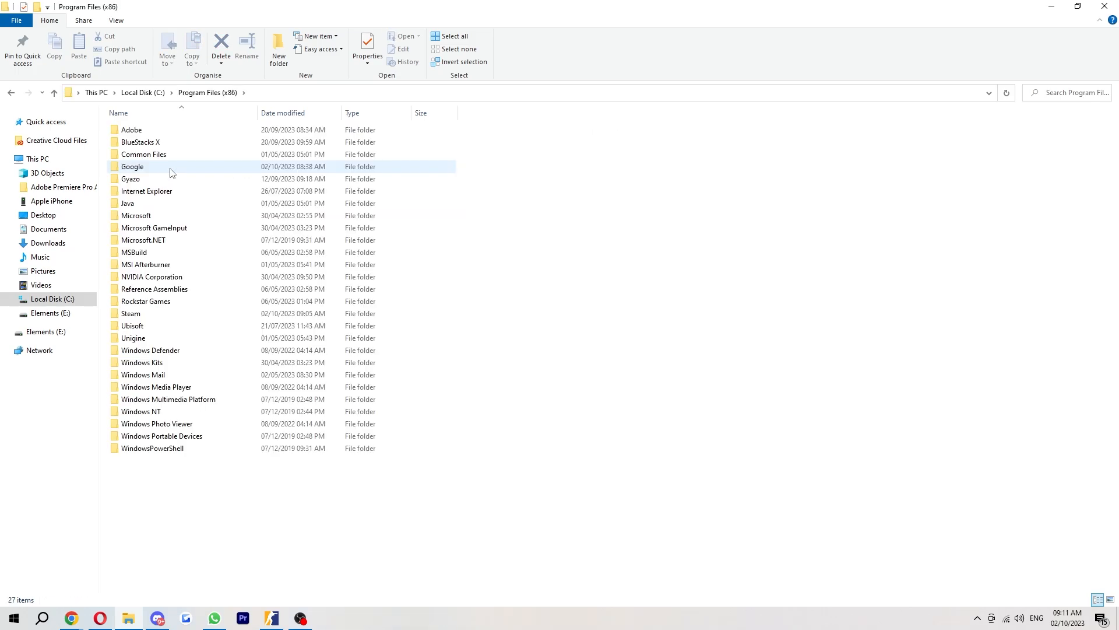
pyautogui.click(131, 313)
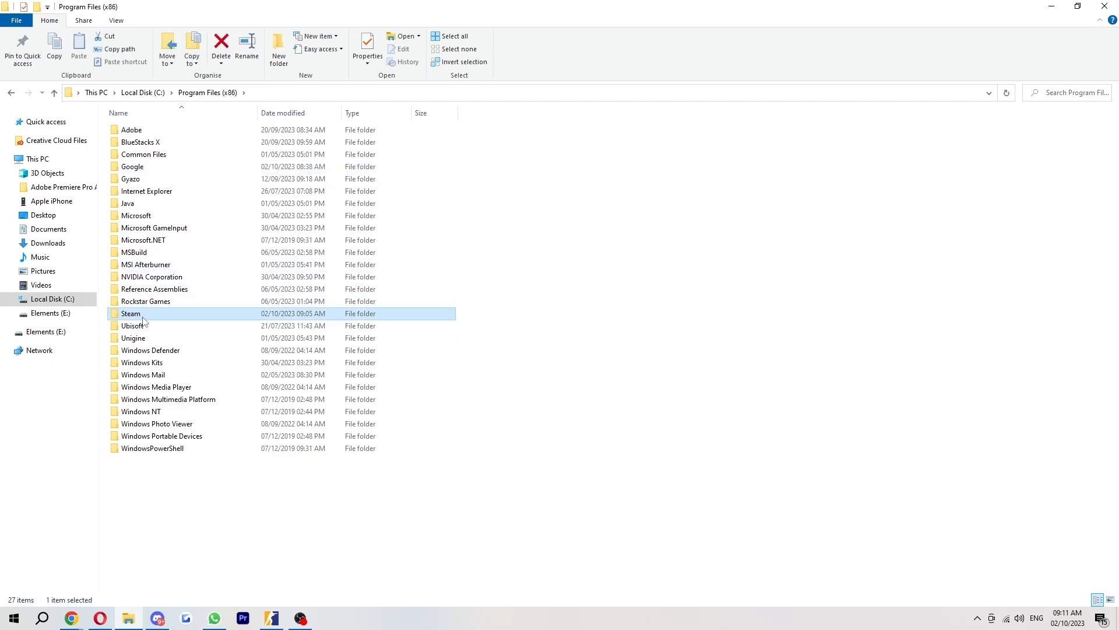
pyautogui.doubleClick(128, 312)
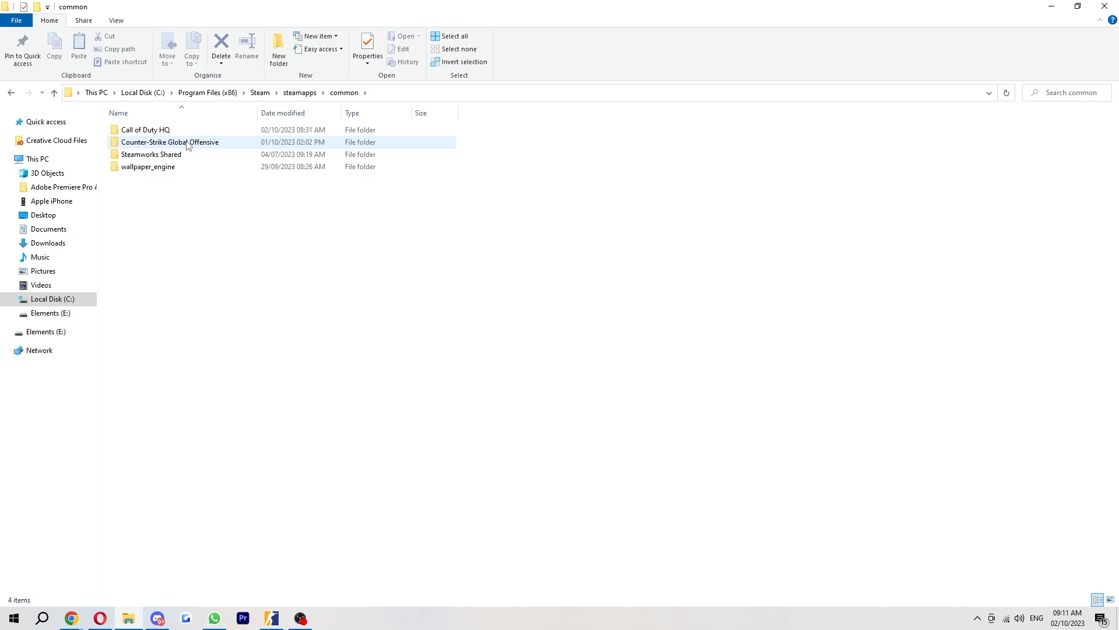
pyautogui.doubleClick(170, 141)
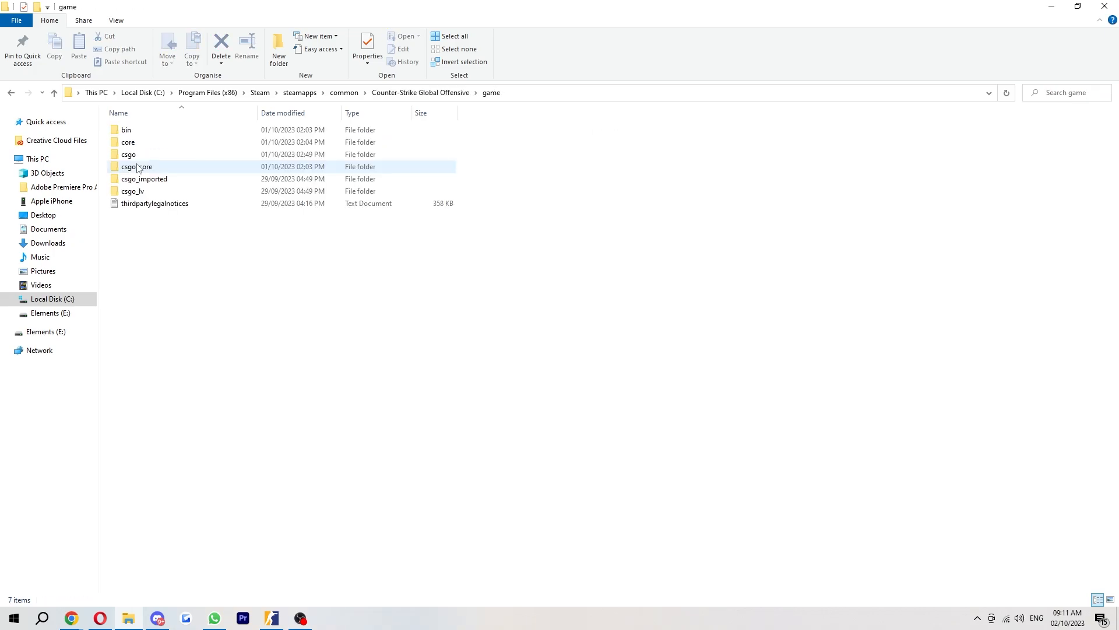
pyautogui.doubleClick(127, 154)
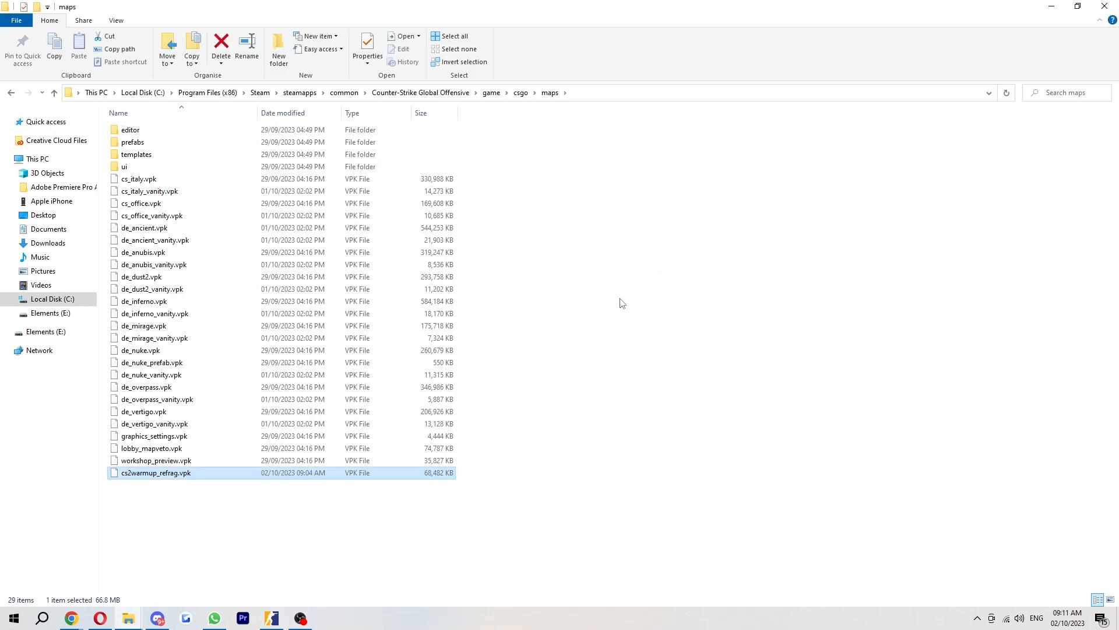
pyautogui.moveTo(231, 517)
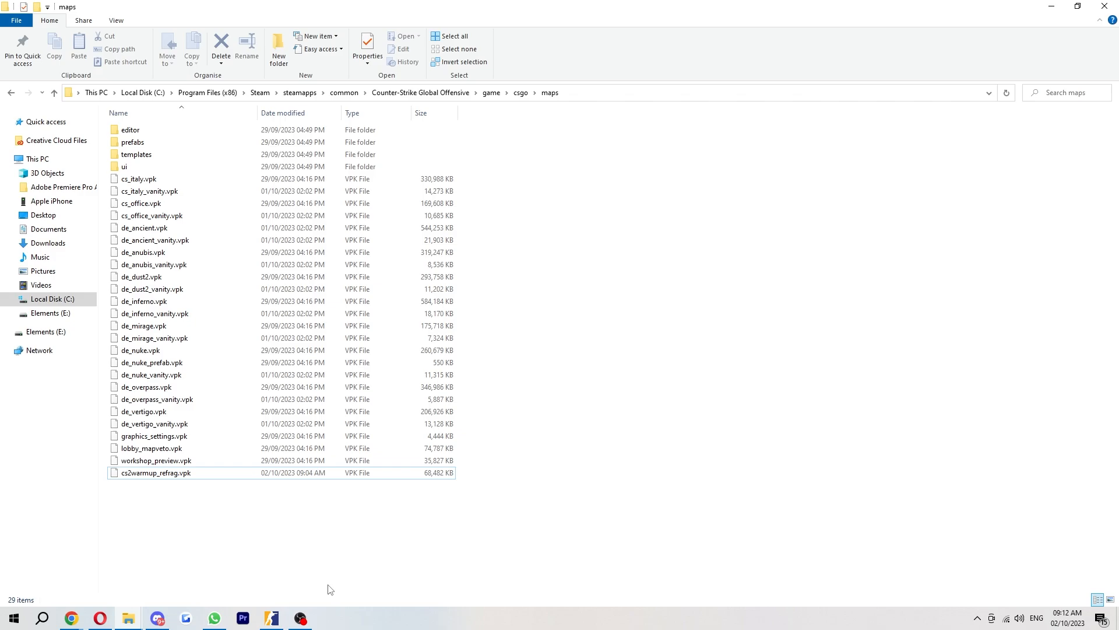
# - Leave cs2warmup_refrag.vpk pasted in the maps folder and clear the selection
pyautogui.click(300, 618)
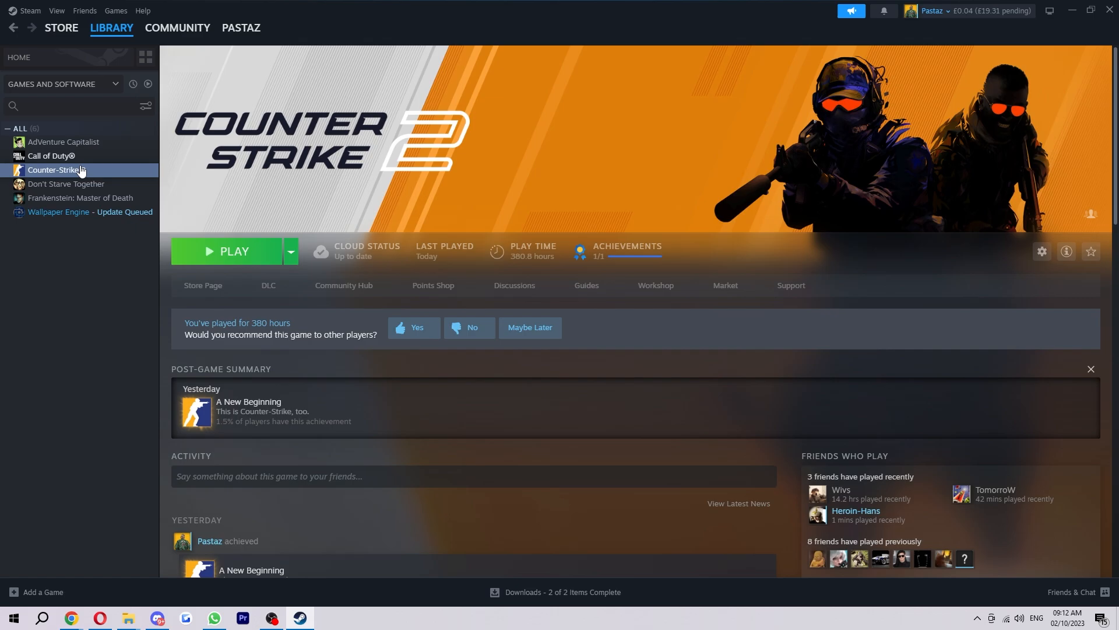
# - Bring up the context menu for Counter-Strike 2 in the Steam library
pyautogui.rightClick(56, 170)
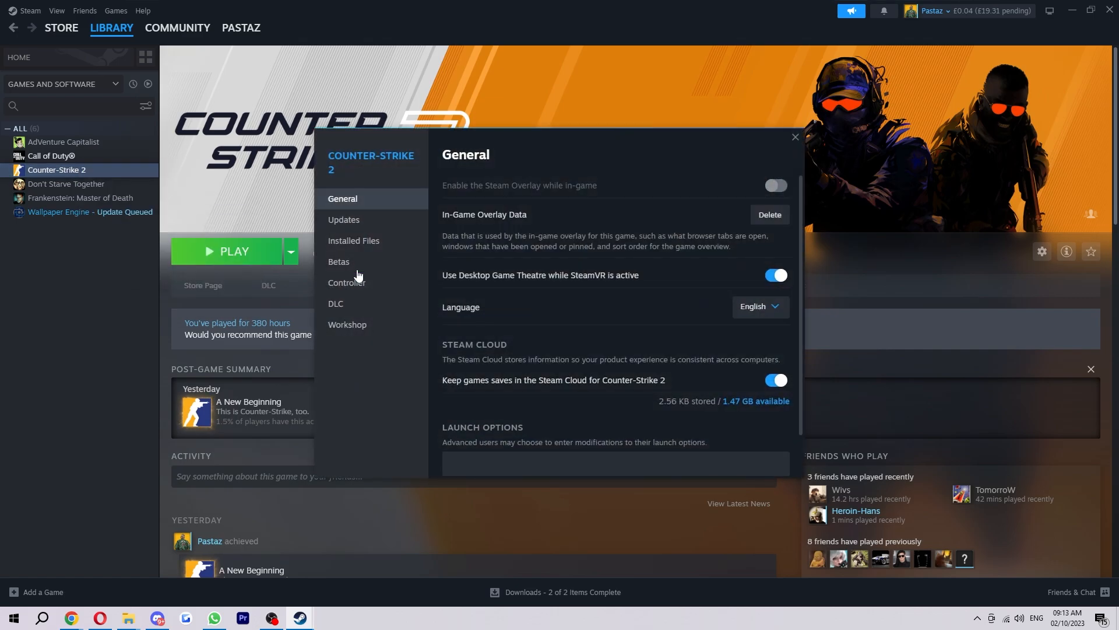
# - Enter '+sv_cheats 1 -insecure' into Counter-Strike 2's Launch Options field
pyautogui.scroll(-3)
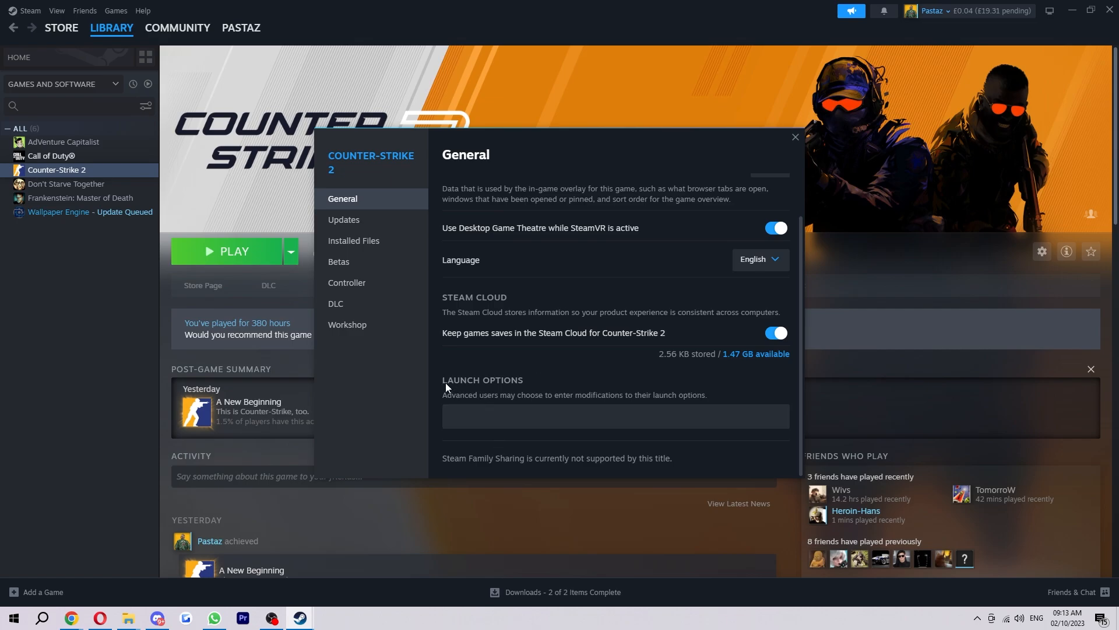
pyautogui.click(525, 416)
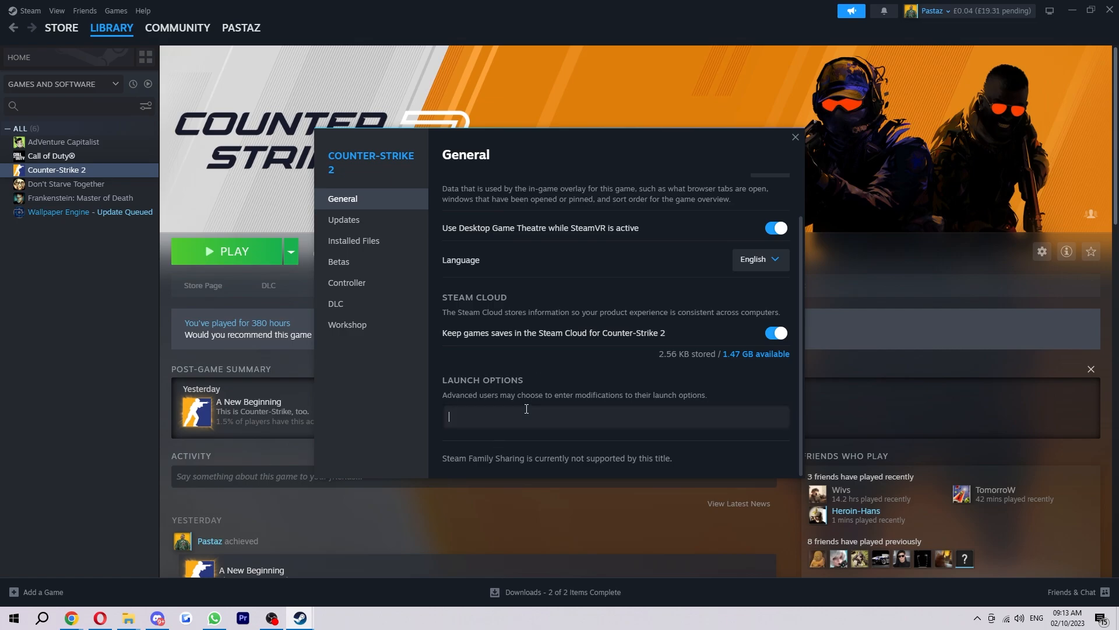
pyautogui.write('+sv')
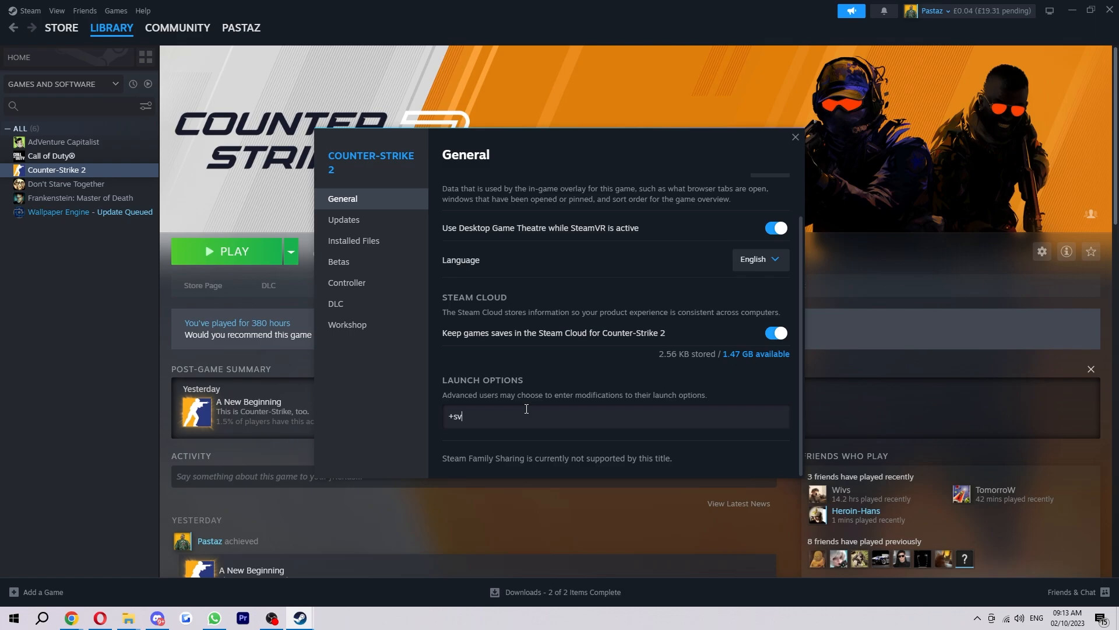
pyautogui.write('_cheats')
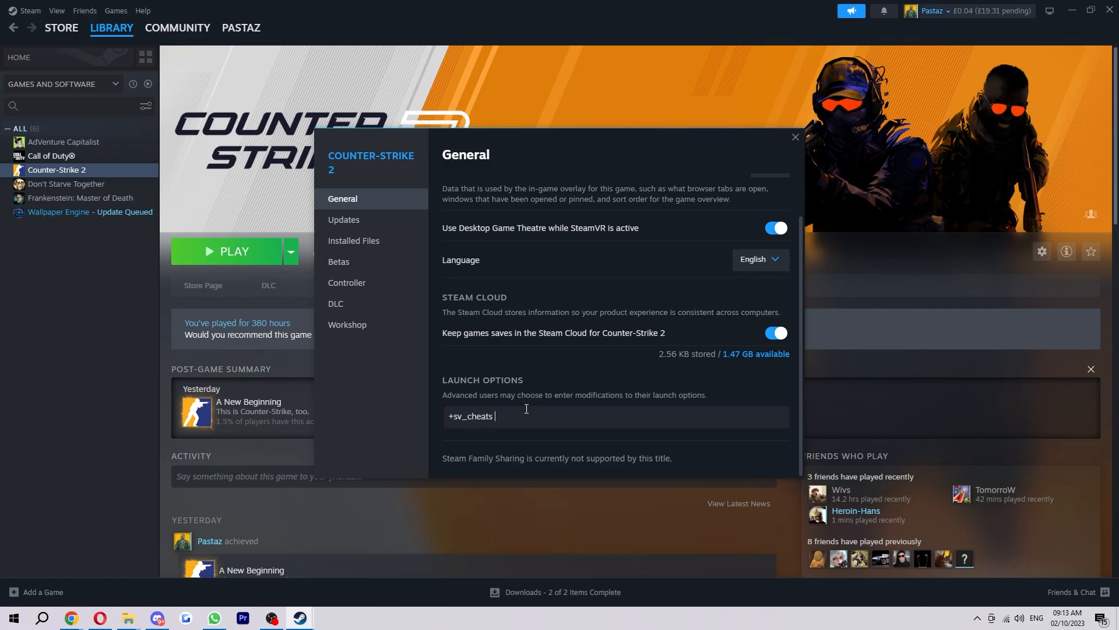
pyautogui.write('1')
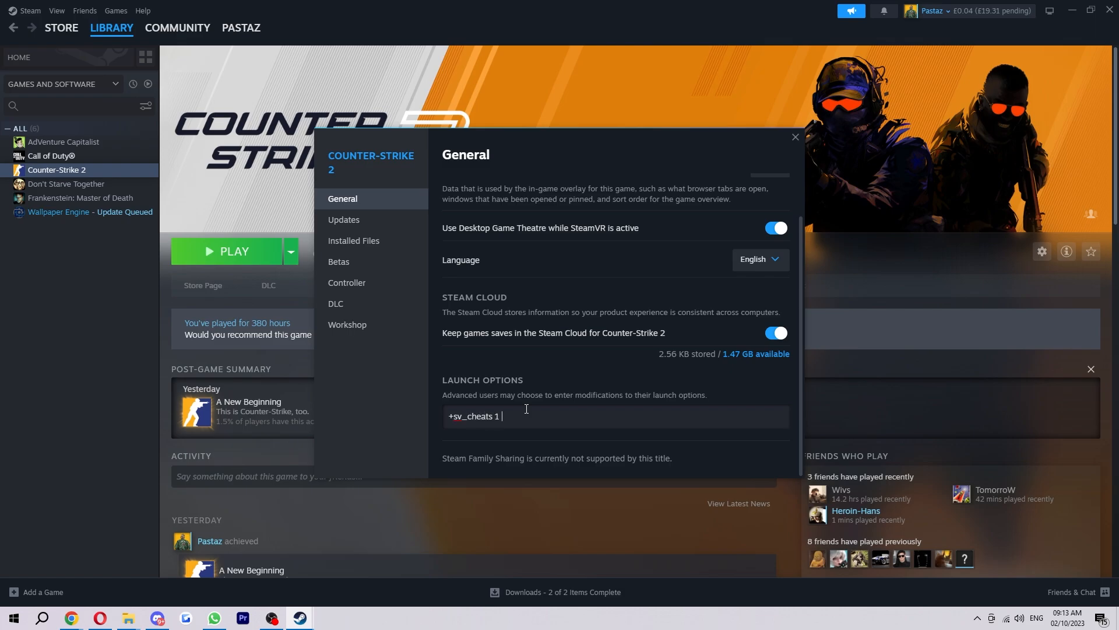
pyautogui.write('-')
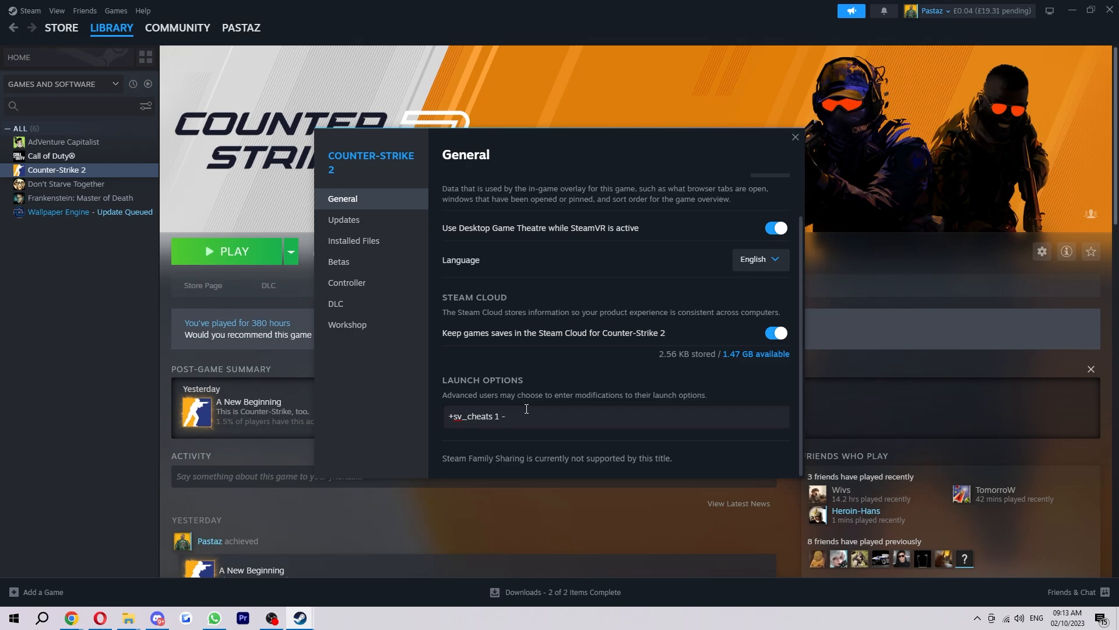
pyautogui.write('insecure')
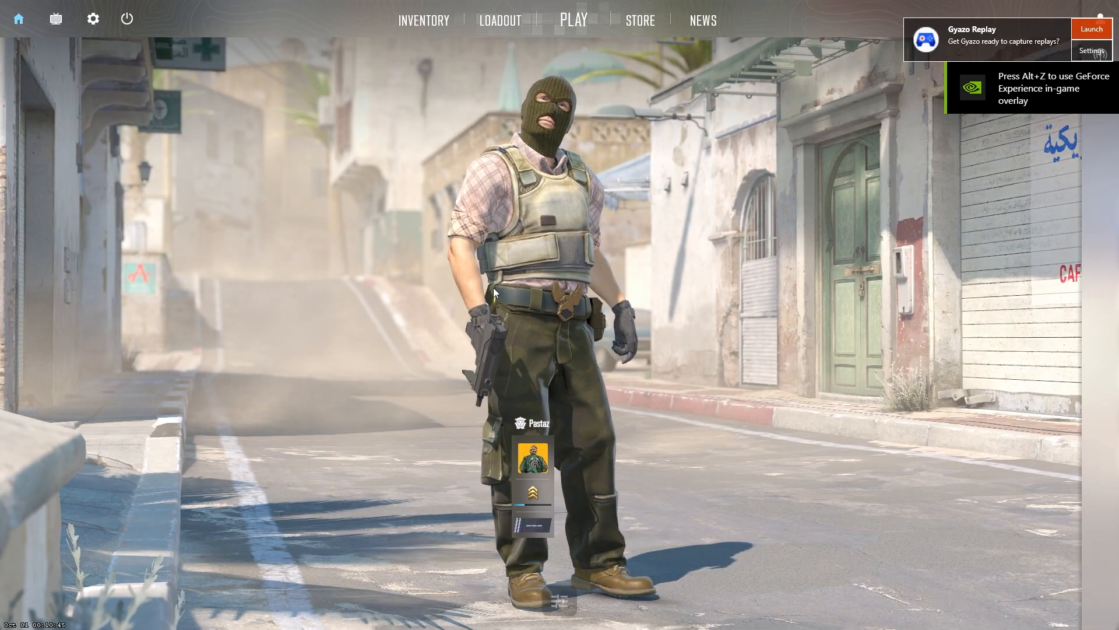
# - Open the developer console with ` and begin typing the map command
pyautogui.press('`')
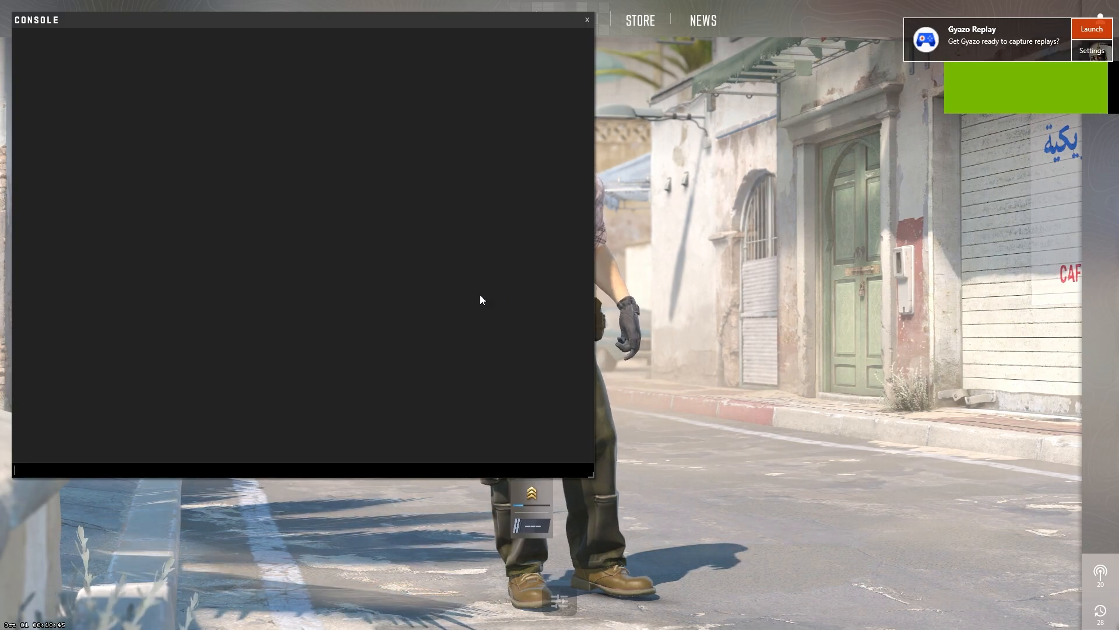
pyautogui.write('maop')
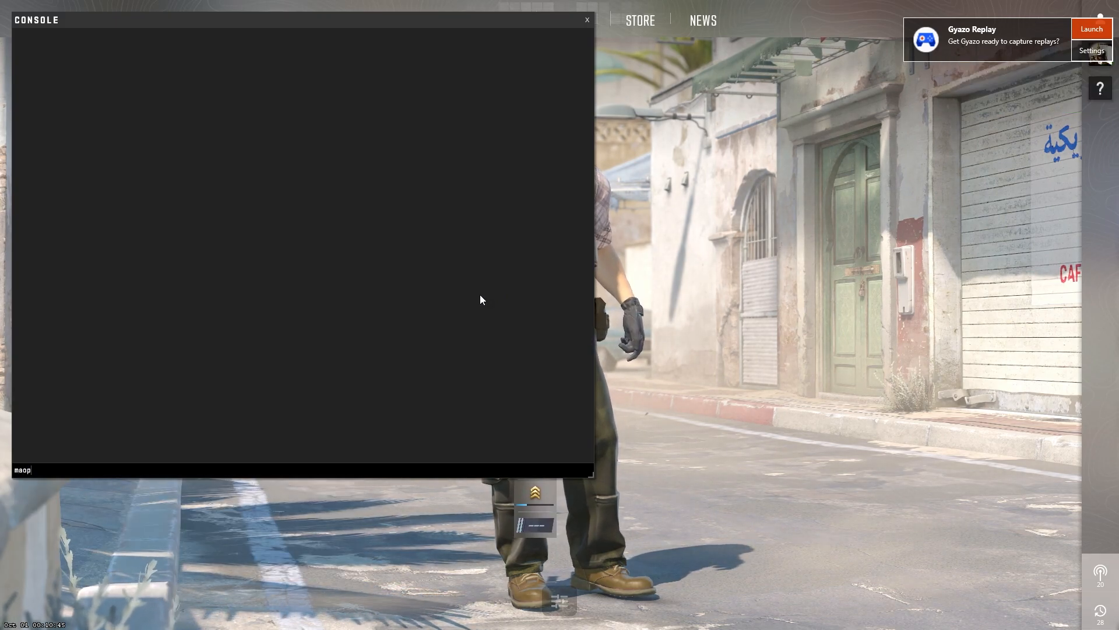